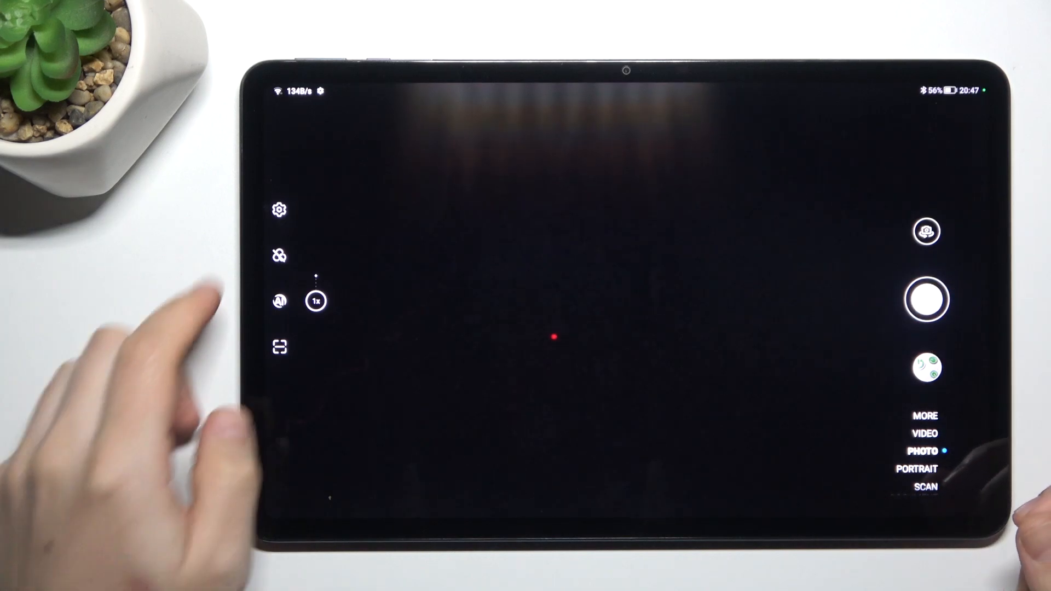
Step: Switch the photo aspect ratio from Full screen to 4:3 in Camera settings, then return to the viewfinder
{"action": "left_click", "coordinate": [278, 209]}
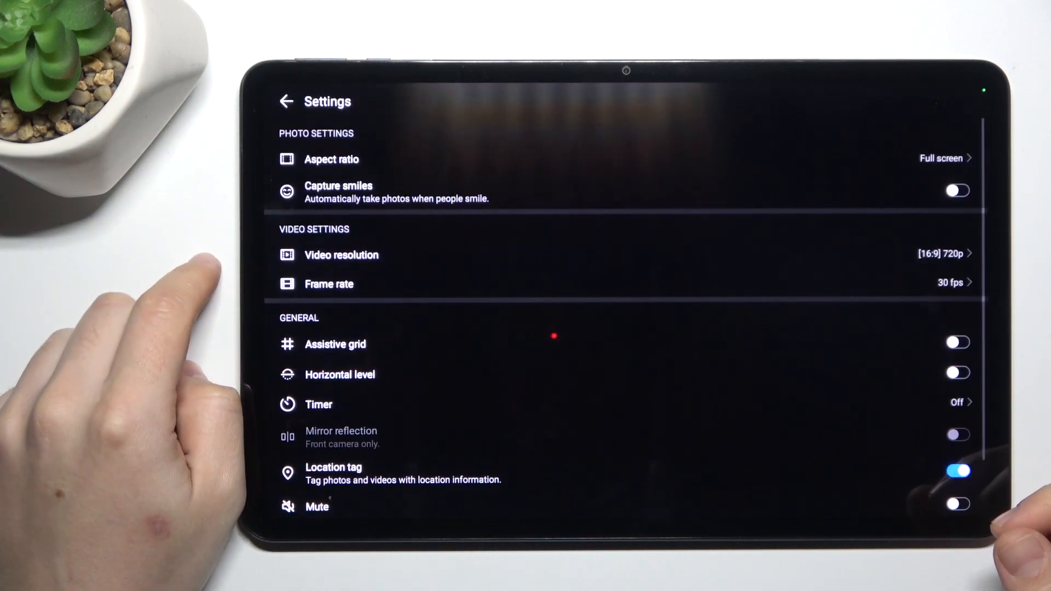
{"action": "left_click", "coordinate": [331, 159]}
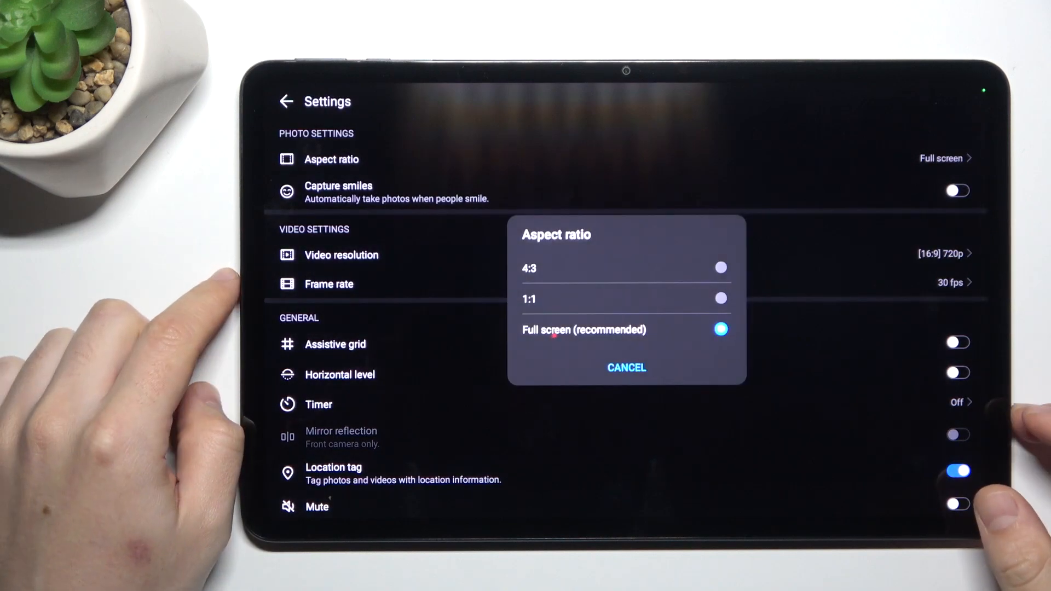
{"action": "left_click", "coordinate": [529, 268]}
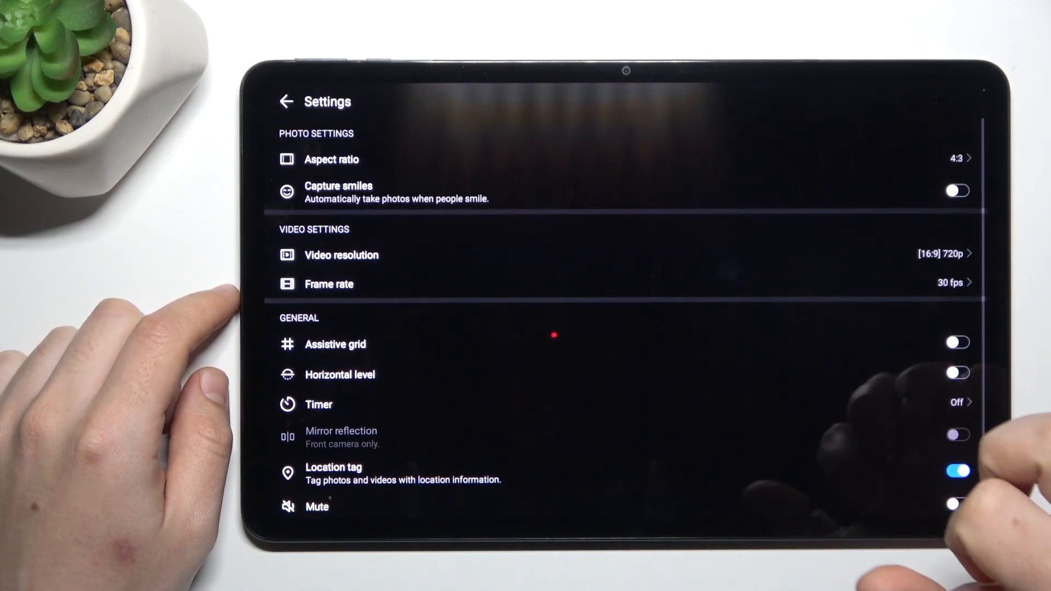
{"action": "left_click", "coordinate": [287, 101]}
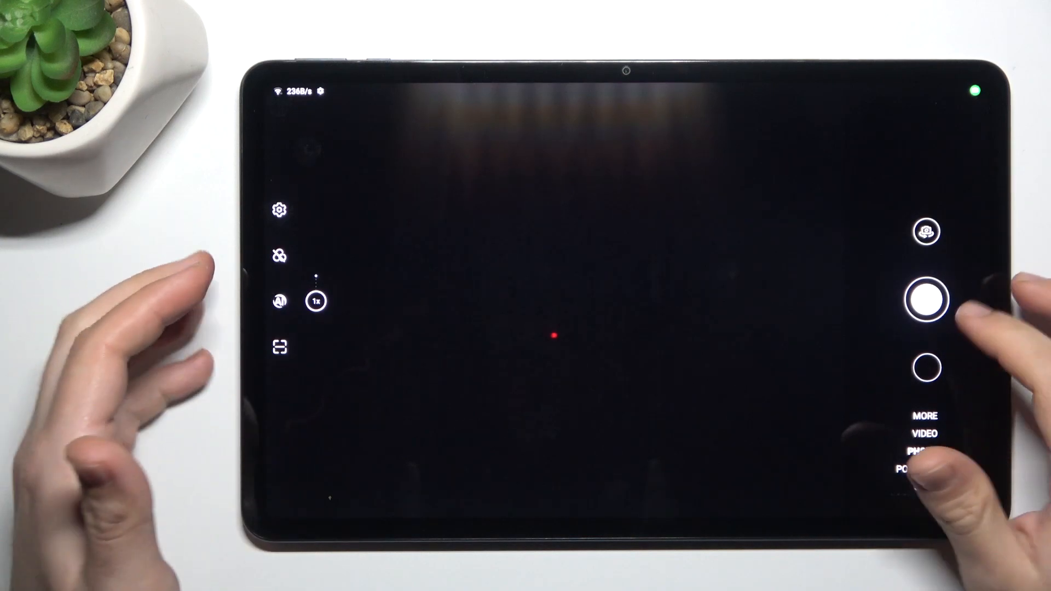
{"action": "left_click", "coordinate": [922, 450]}
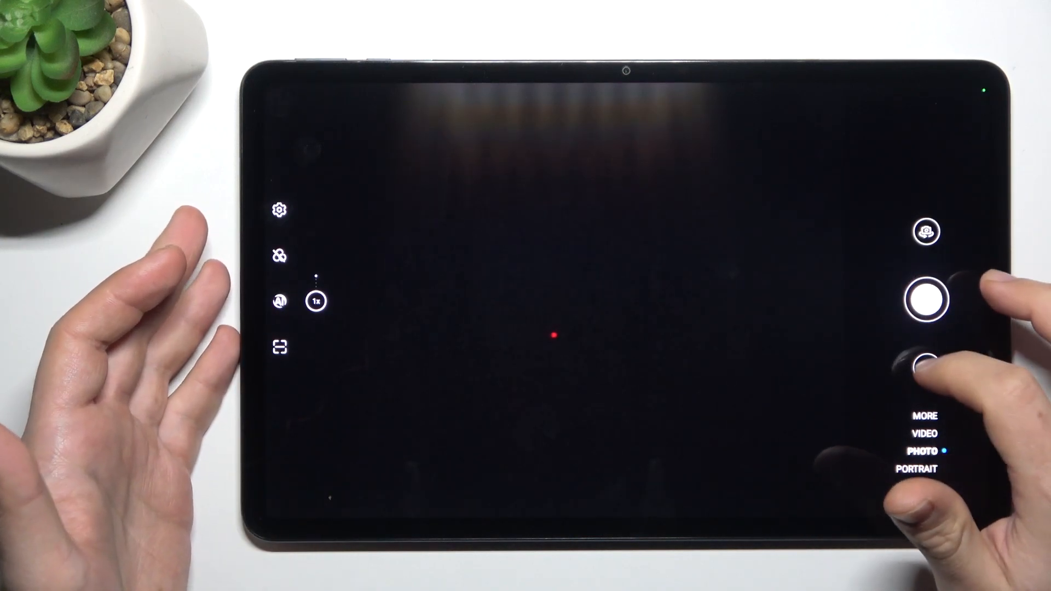